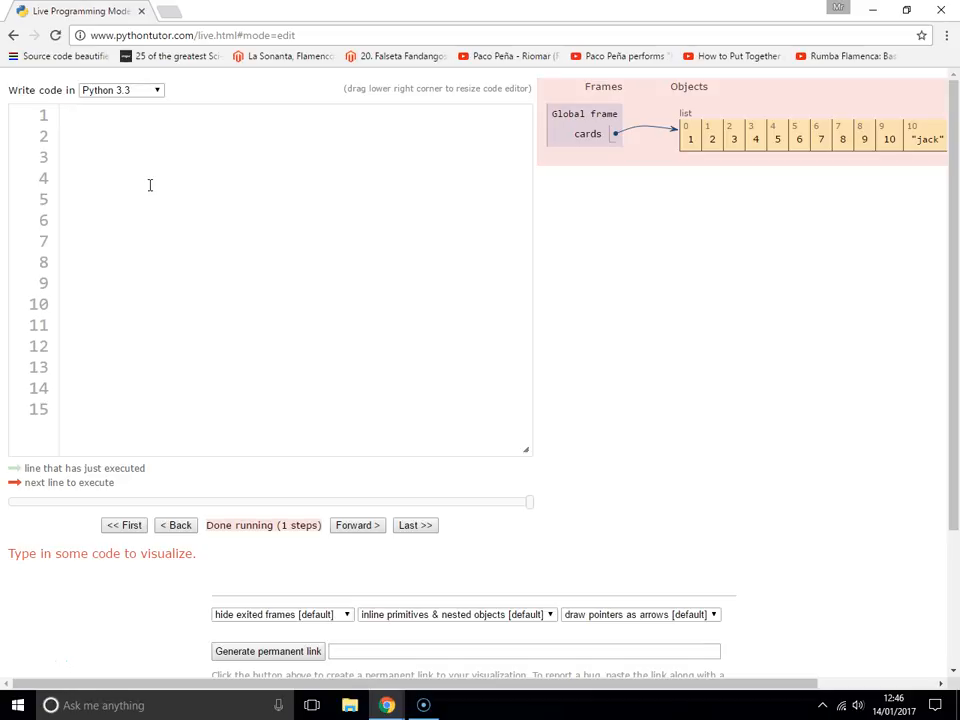
Type 'import random' on line 1 so the random module appears in the global frame
type("impor")
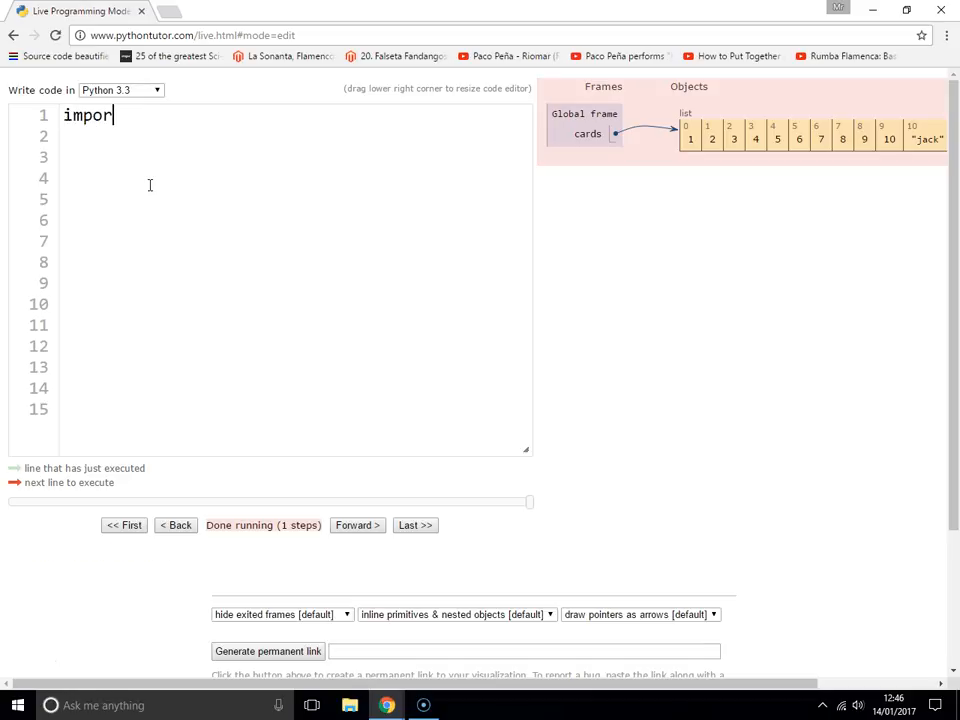
type("t rand")
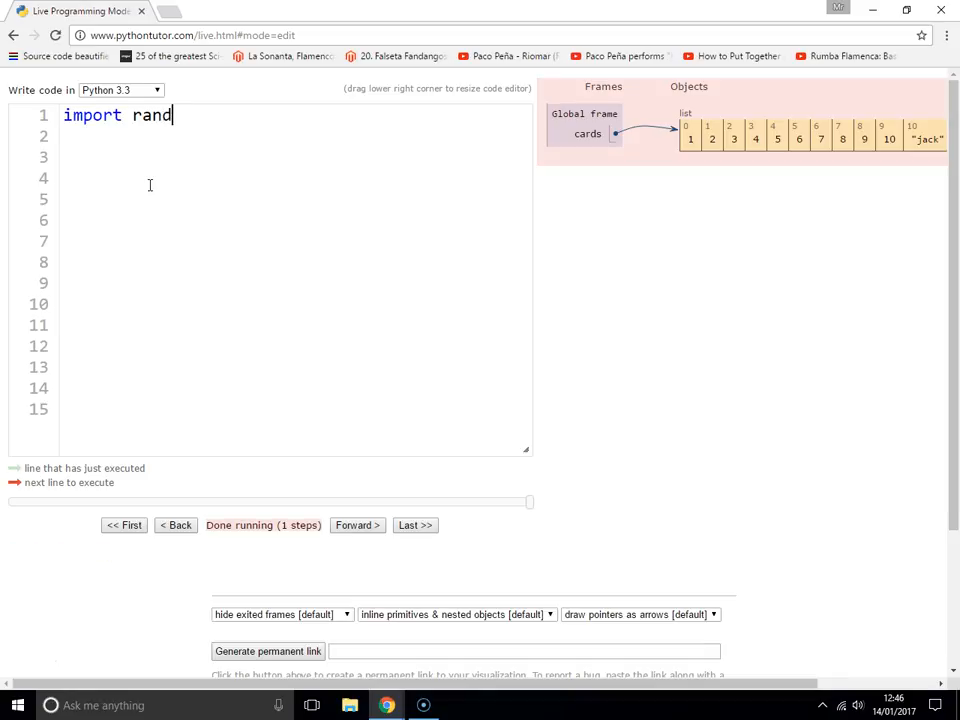
type("om")
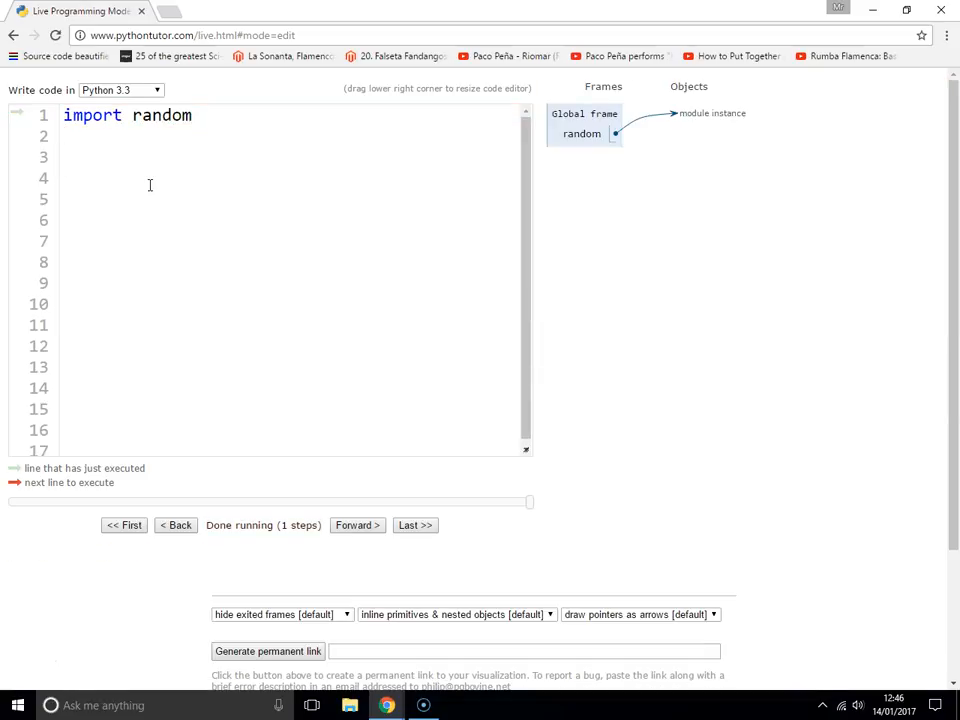
Define numbers = [1,2,3,4,5,6,7,8,9,10] on line 3
left_click(65, 157)
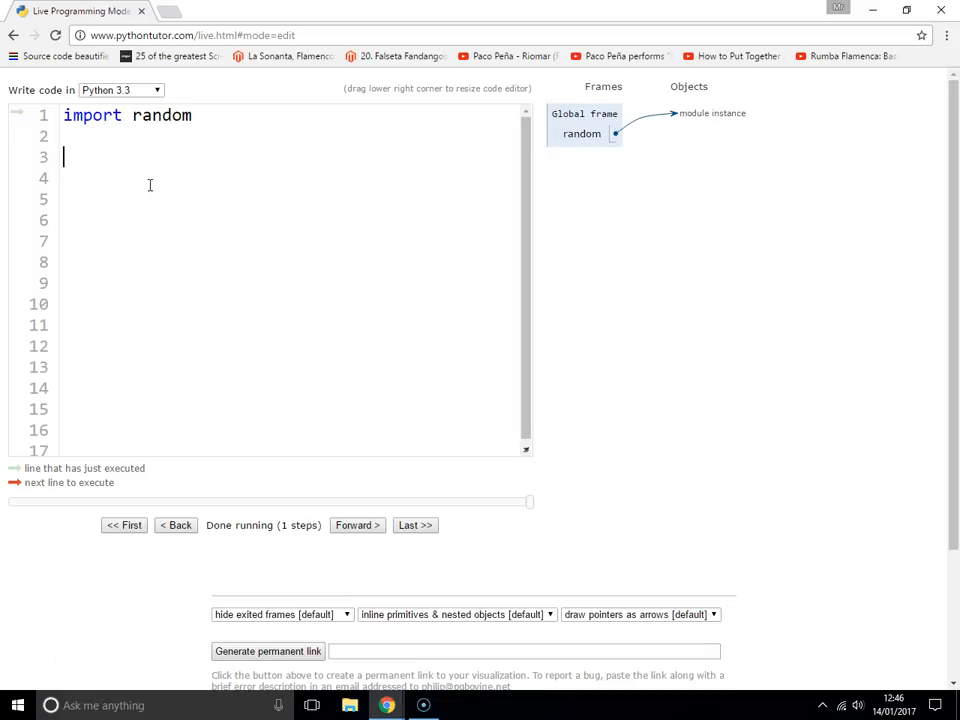
type("numbers = [")
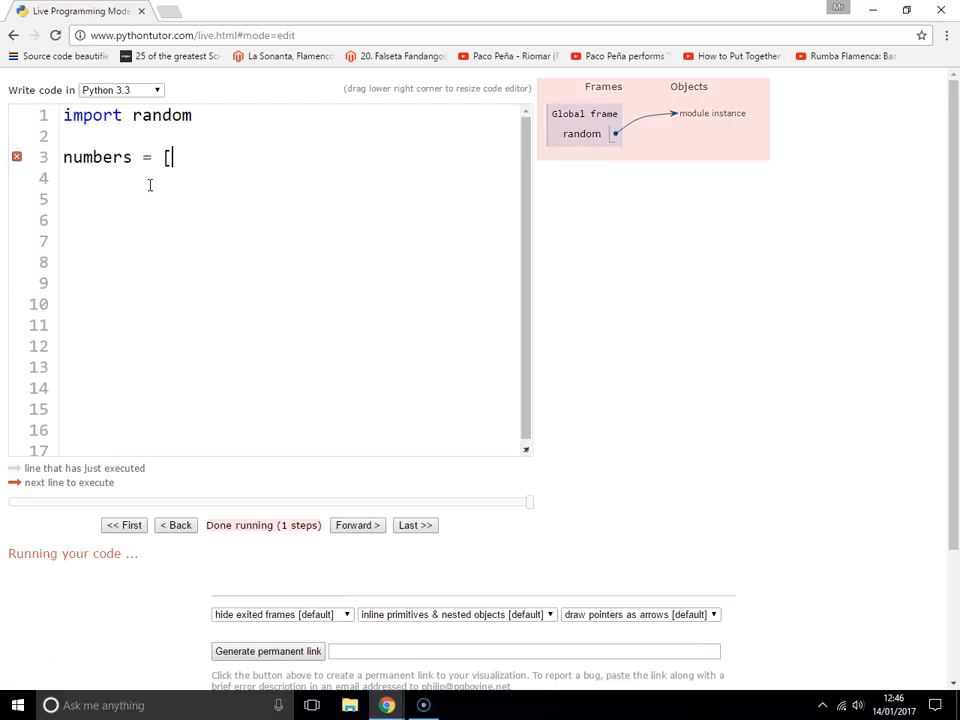
type("1,2,3,4,5")
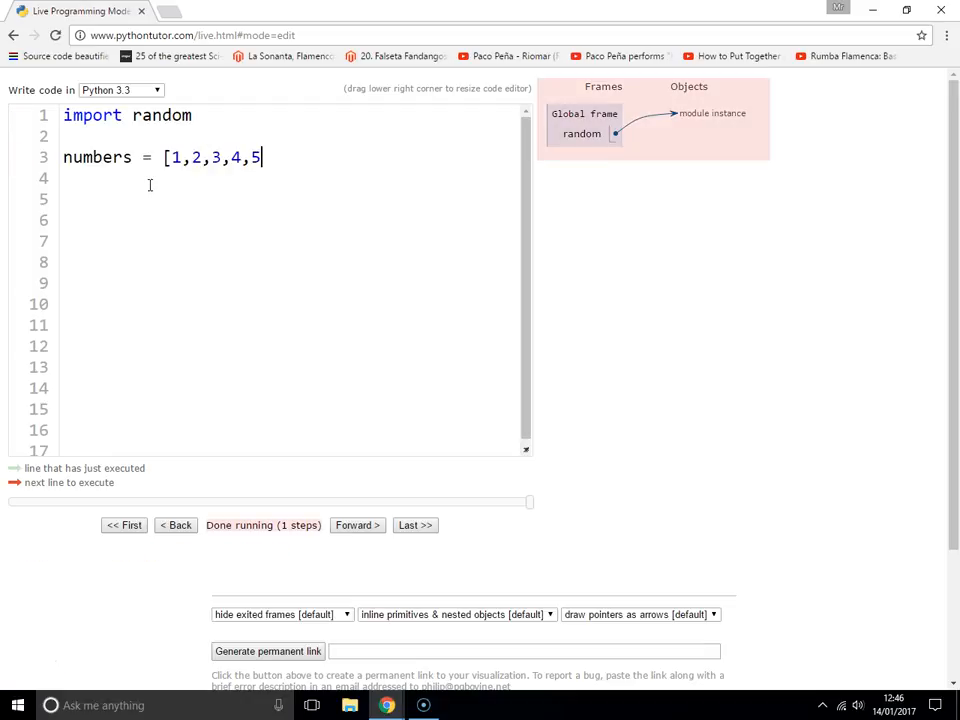
type(",6,7,8,9,")
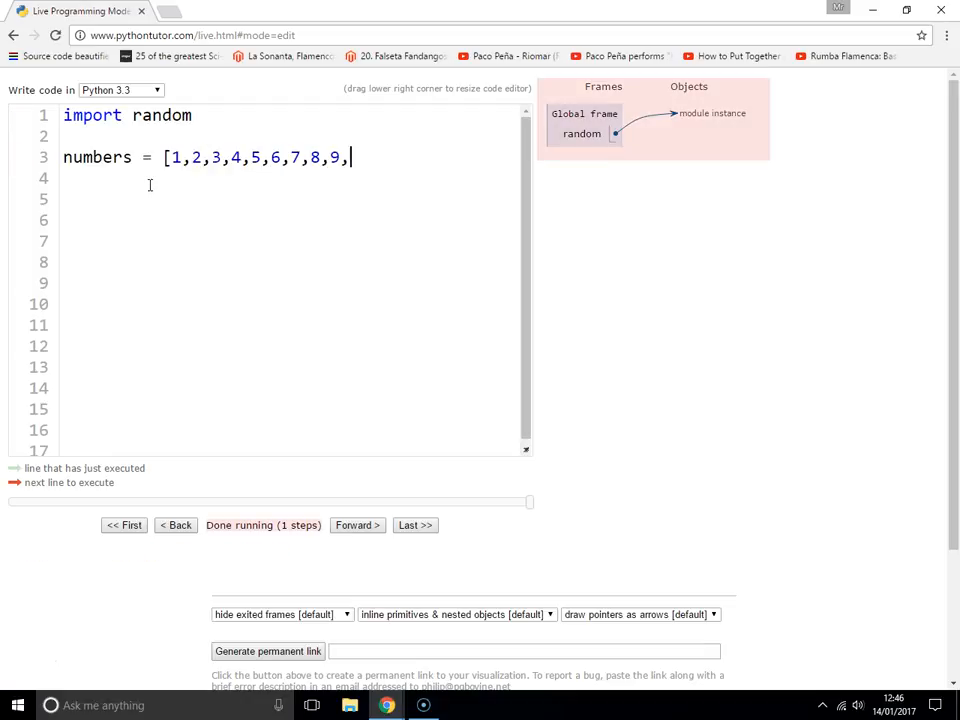
type("10]")
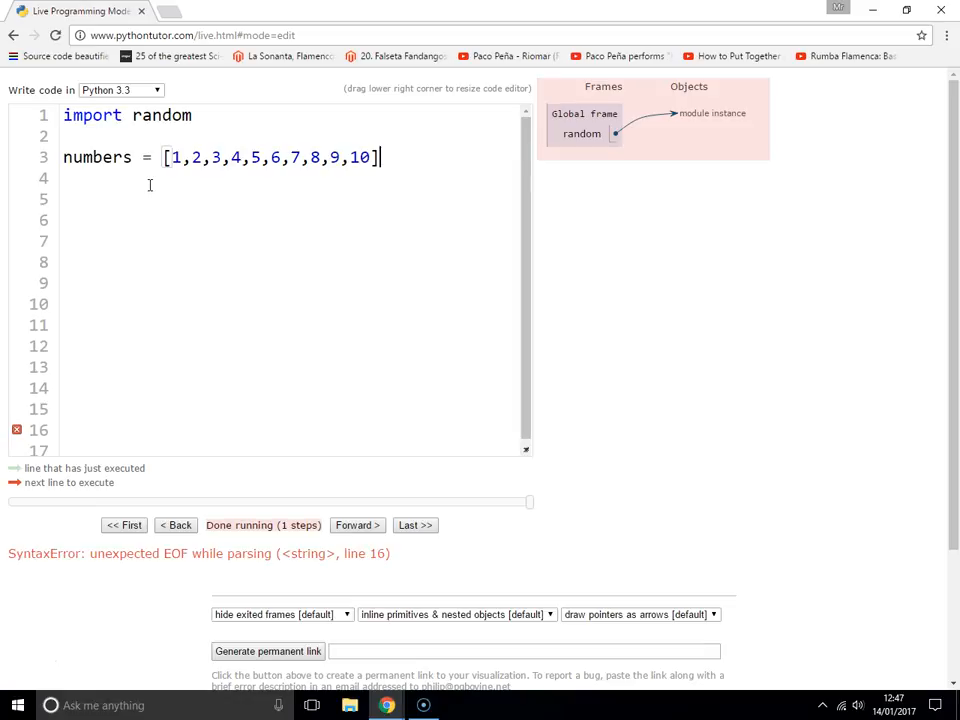
left_click(356, 525)
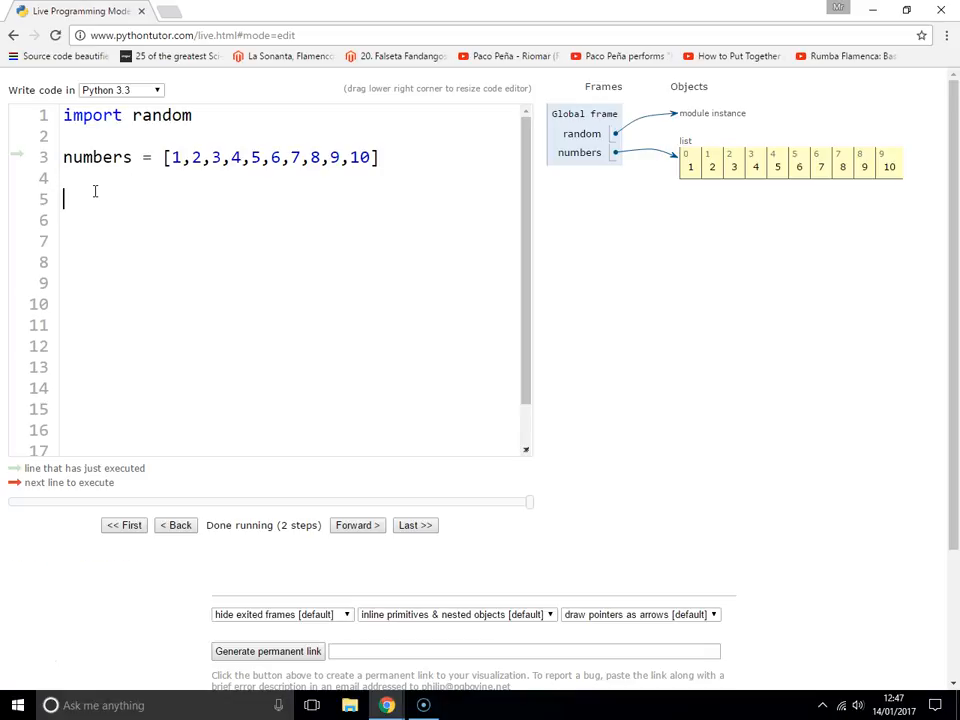
Try random.shuffle(numbers) on line 5 to see the list scrambled
type("ra")
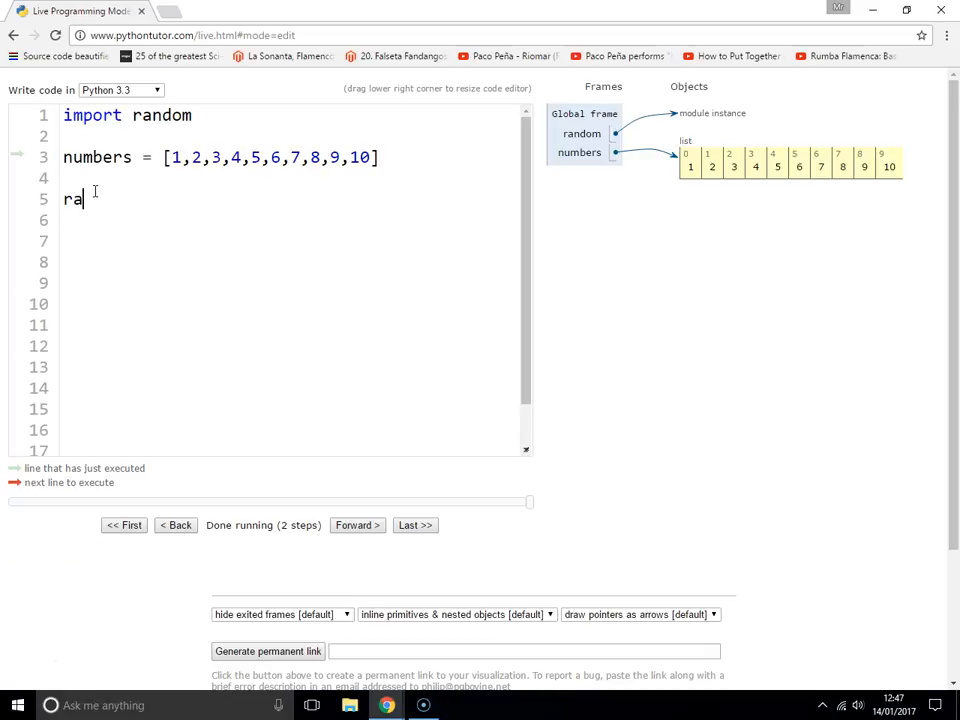
type("ndom.shuf")
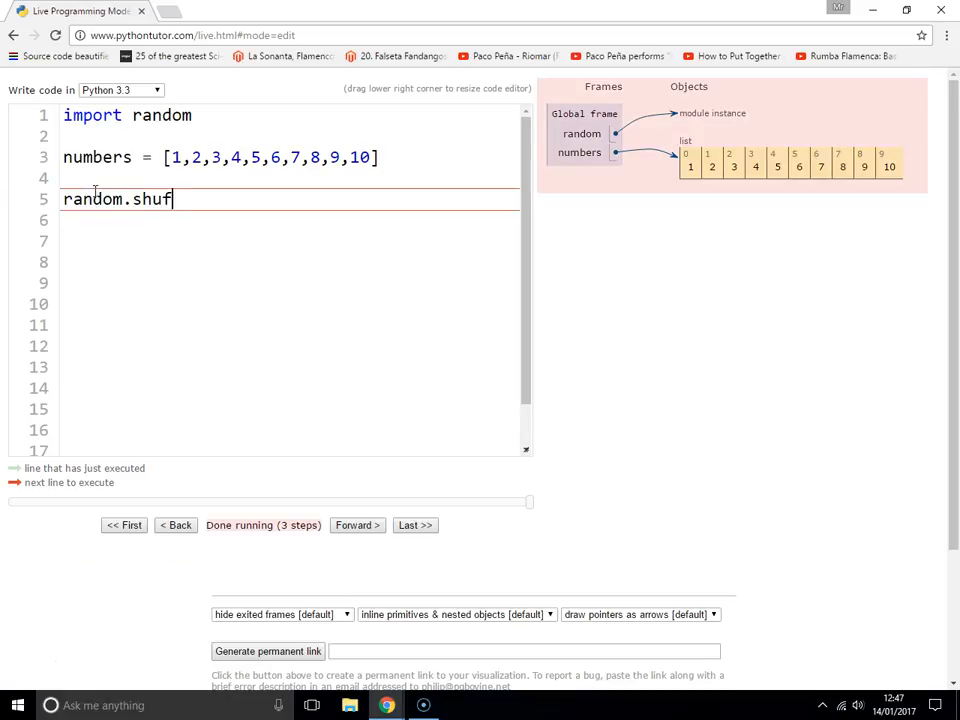
type("fle")
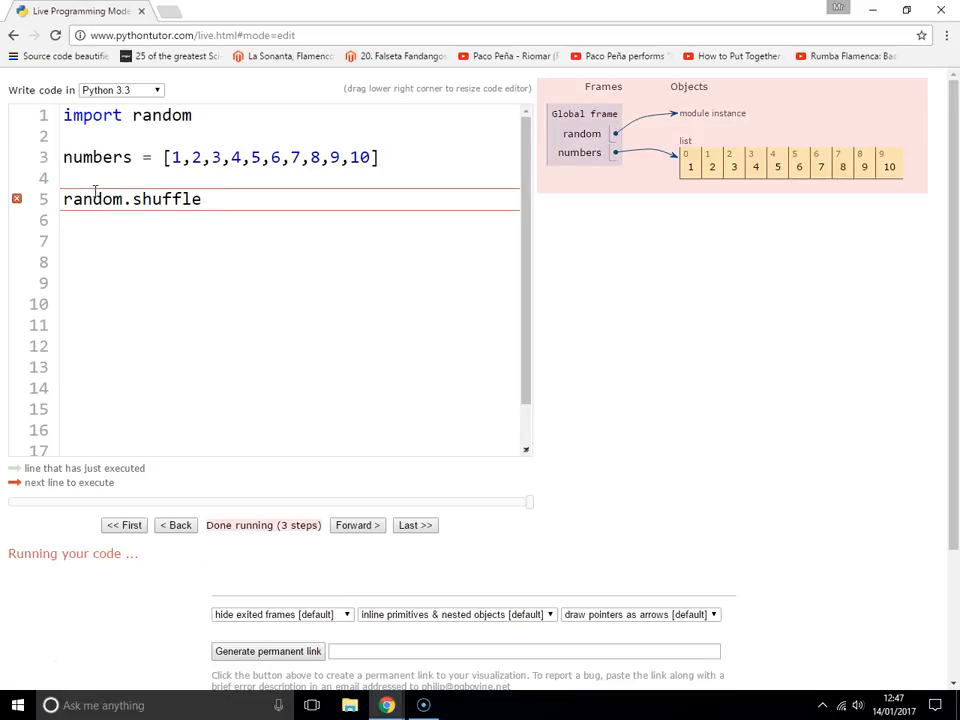
type("(nu")
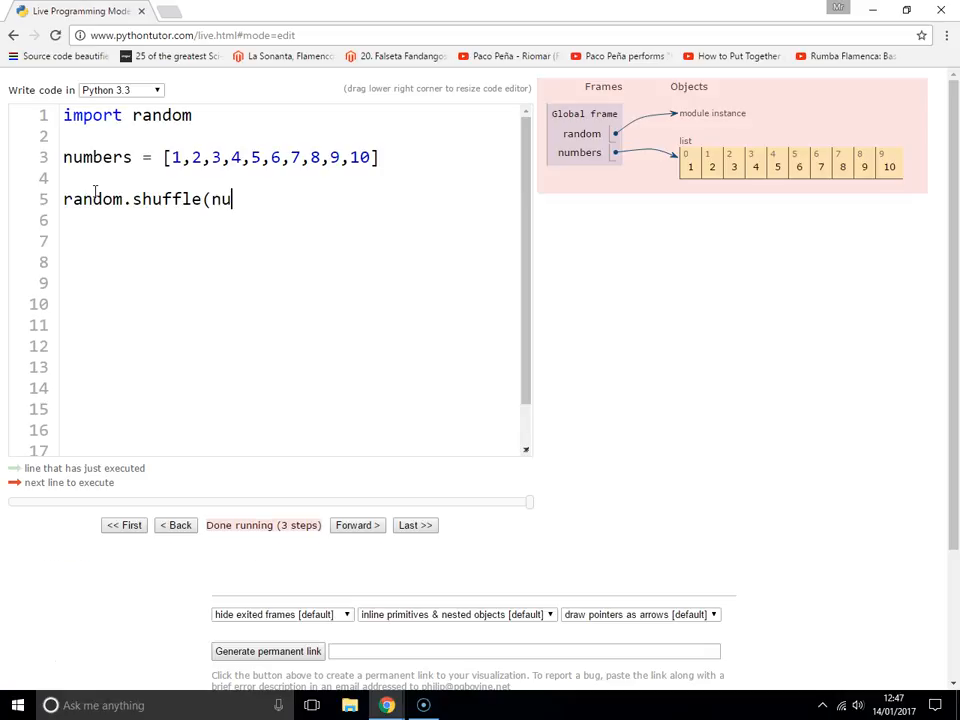
type("m")
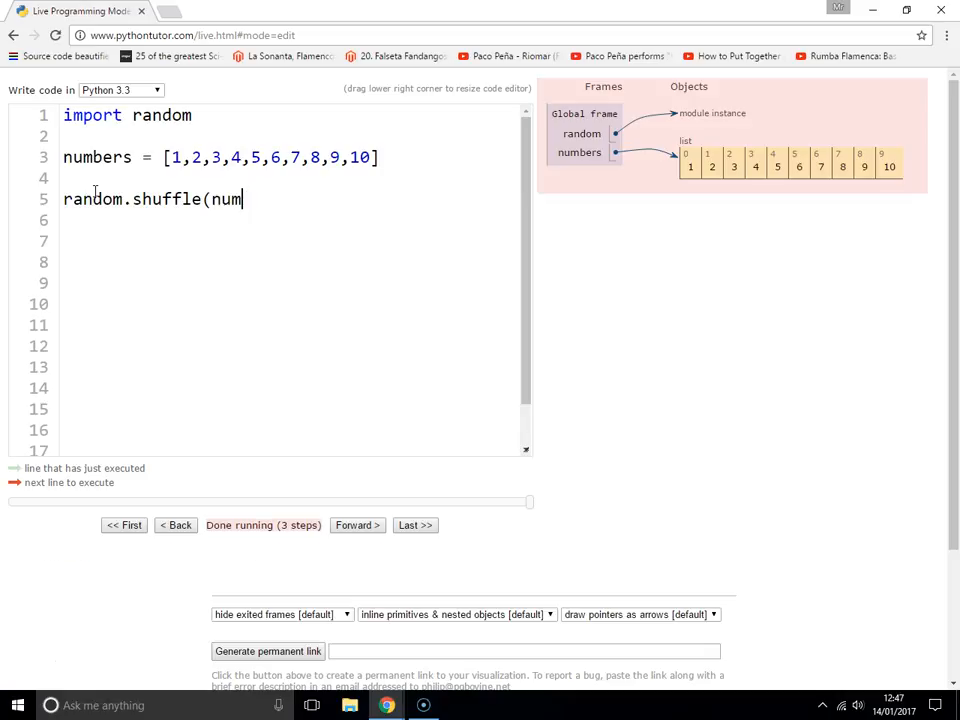
type("bers)")
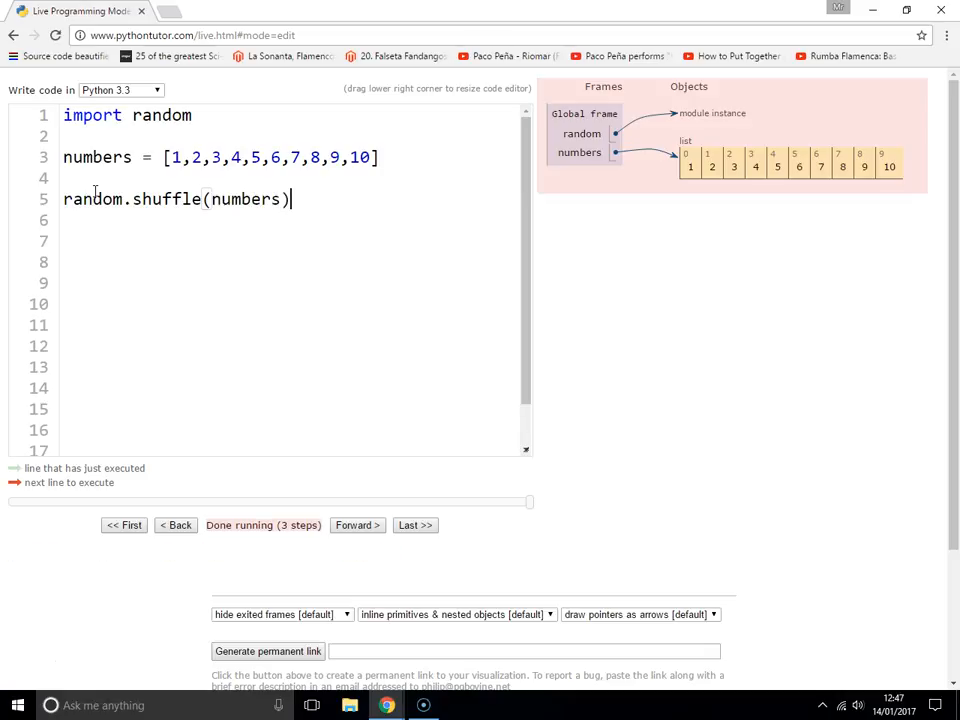
left_click(175, 525)
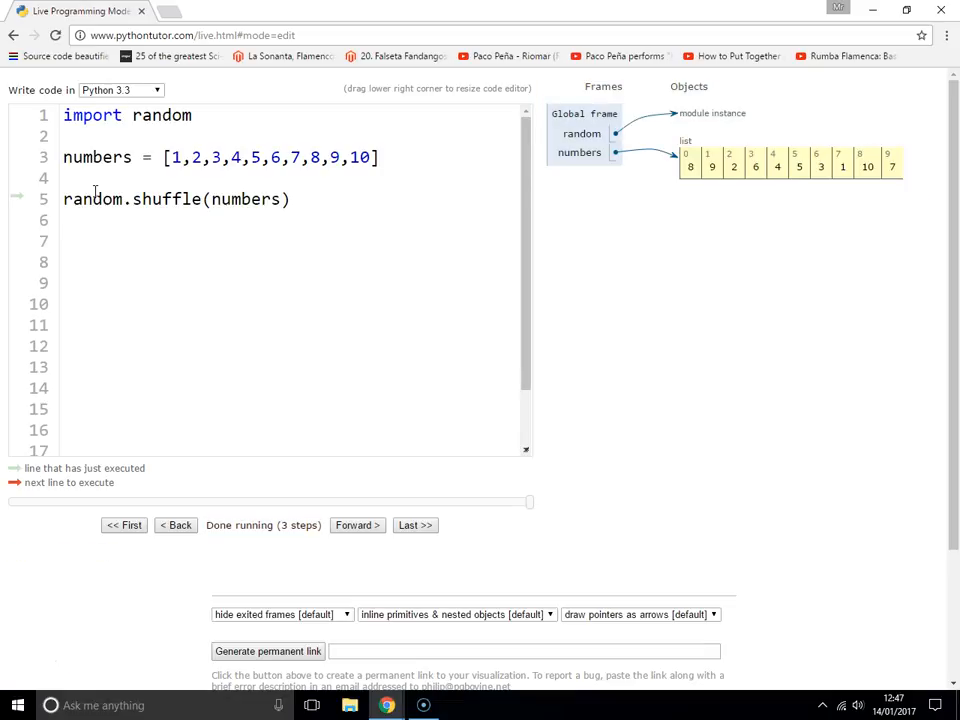
mouse_move(675, 184)
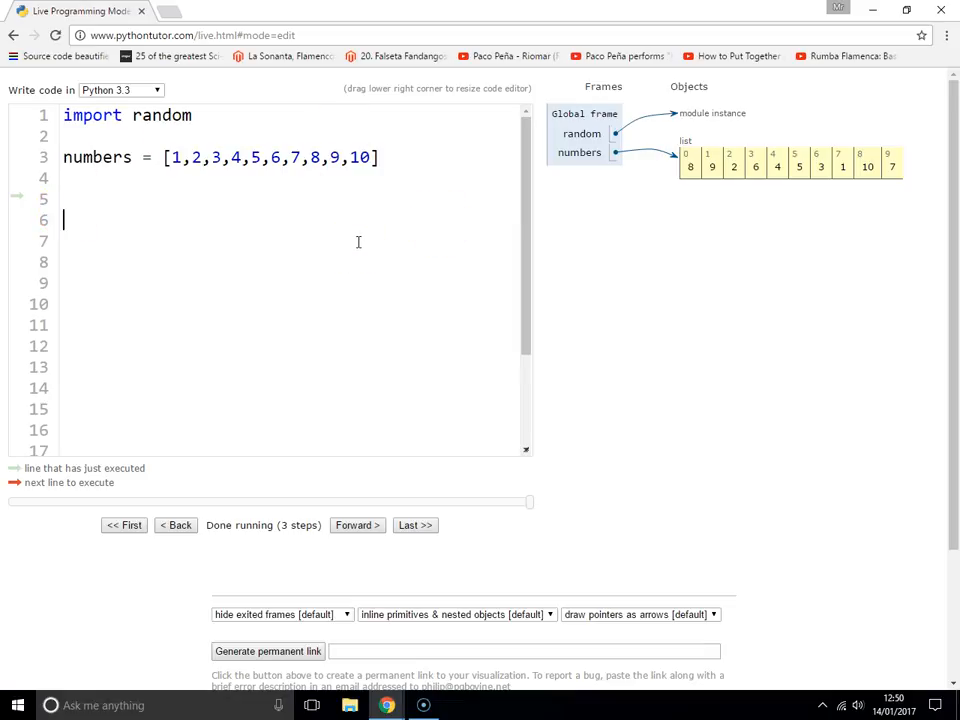
Add numbers2 = numbers[:] on line 6 as a separate slice copy
type("numbers")
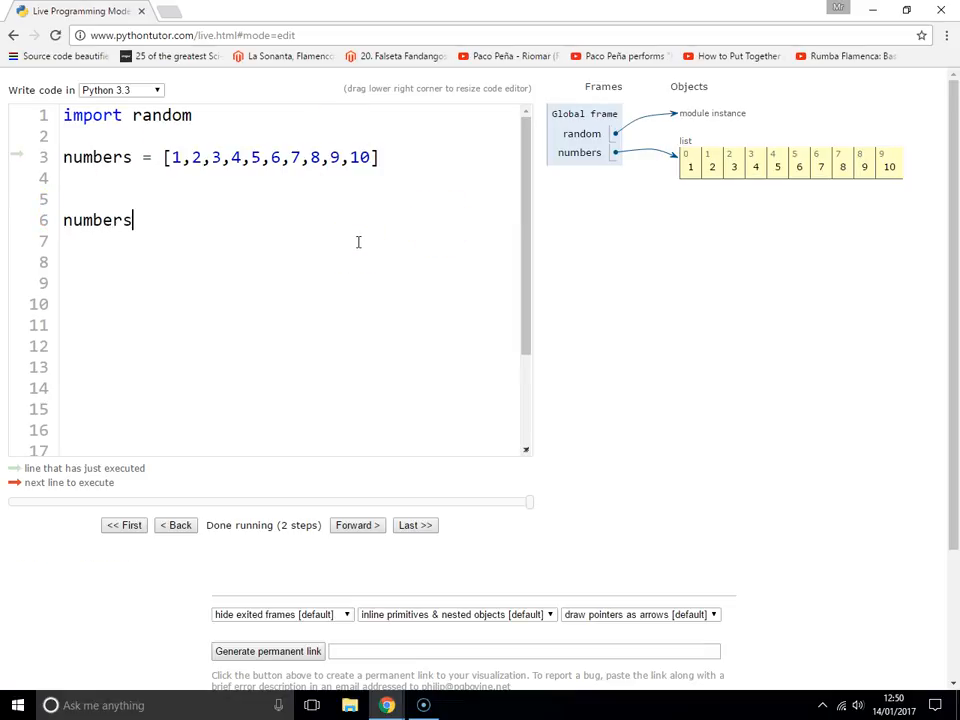
type("2 =")
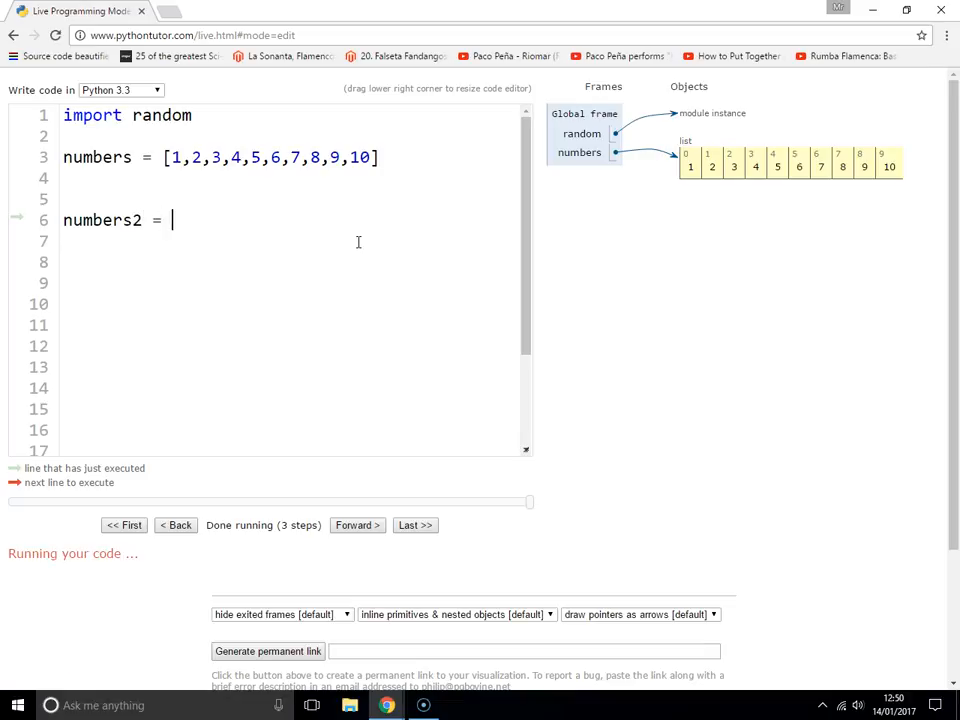
type("numbers")
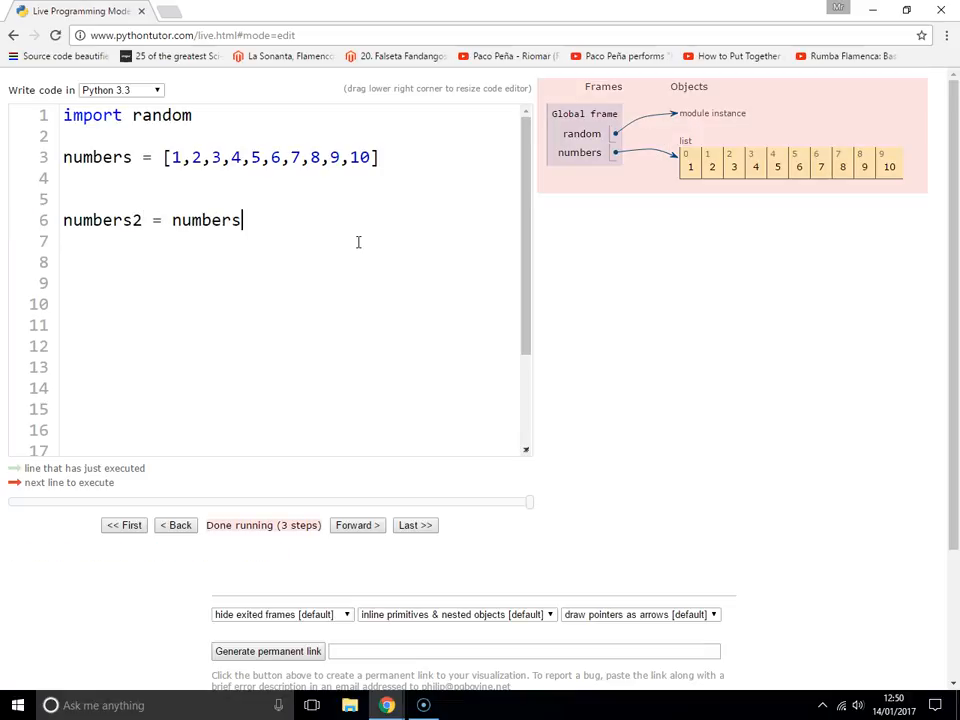
type("[:]")
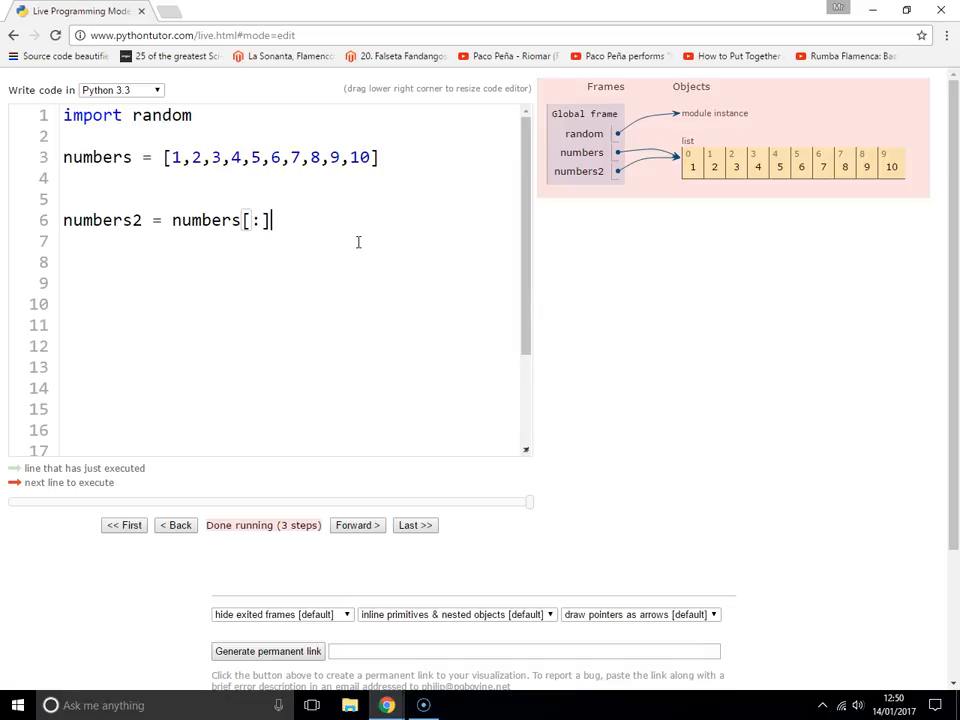
left_click(357, 525)
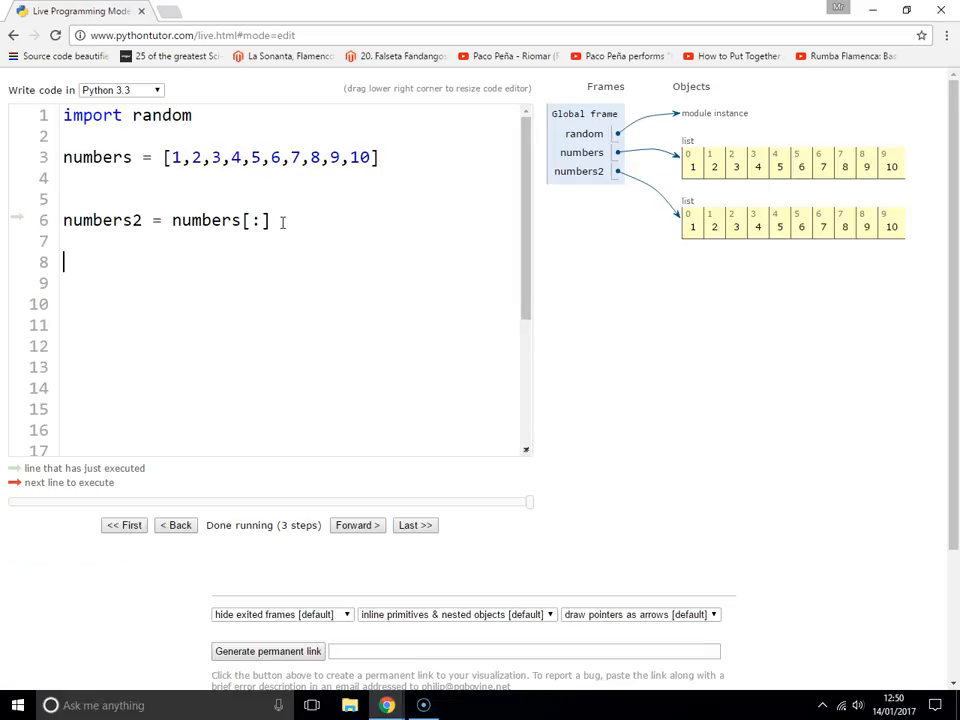
Shuffle the copy with random.shuffle(numbers2) on line 8, leaving numbers ordered
type("random.")
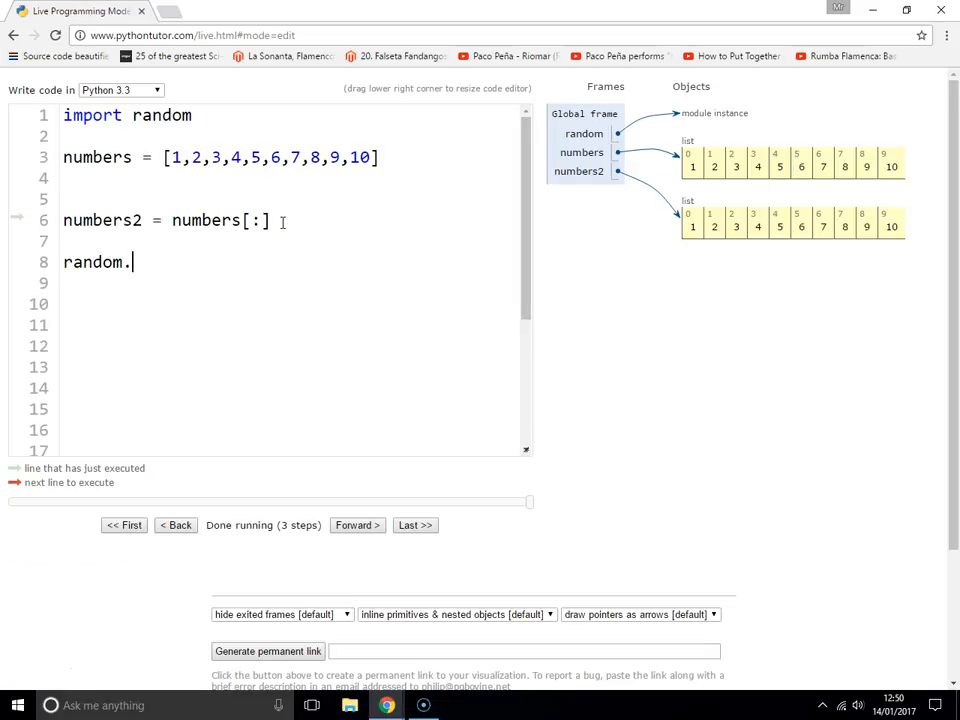
type("shuffle(")
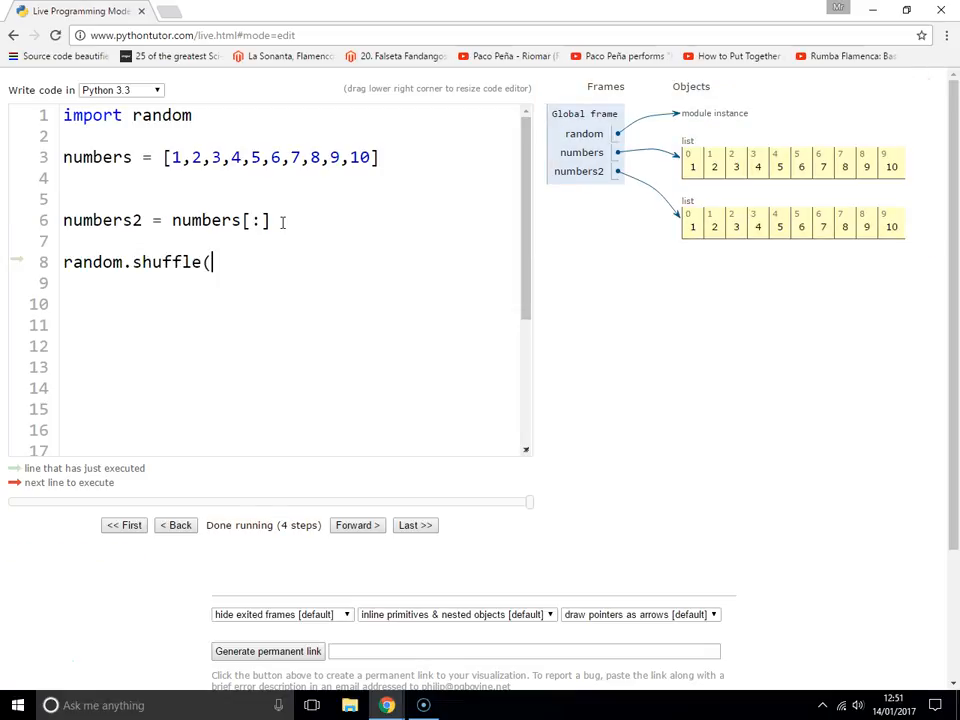
type("numbers2)")
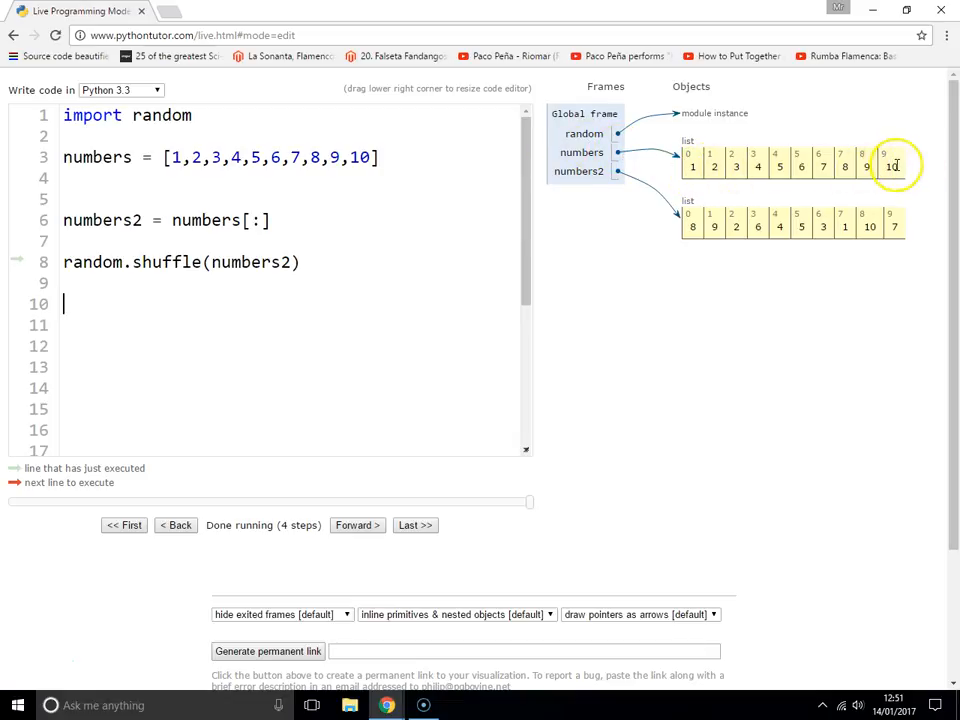
mouse_move(920, 220)
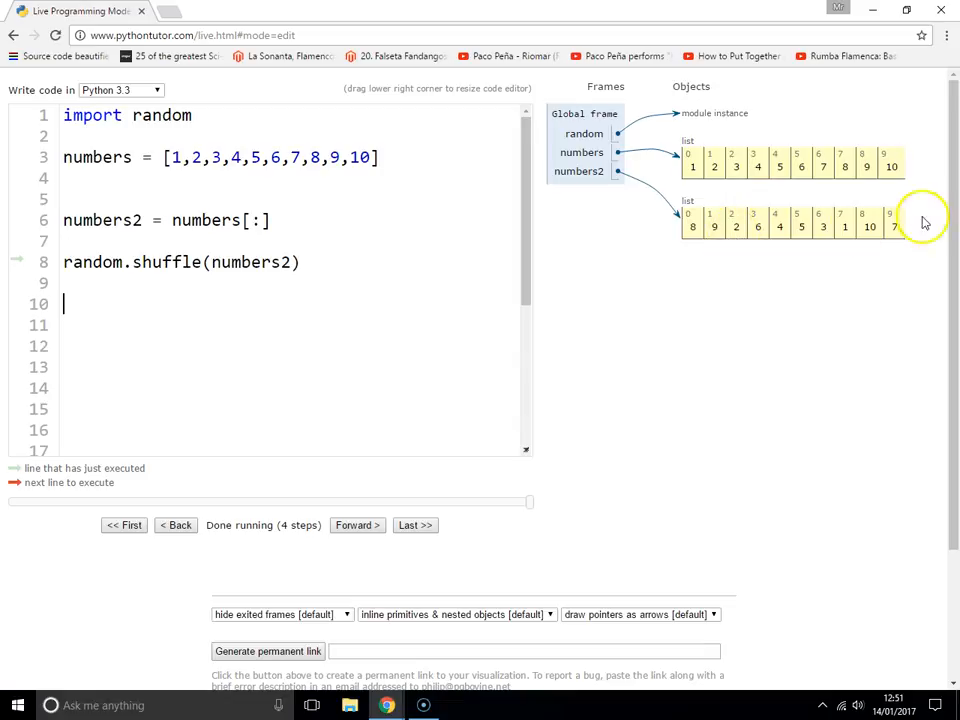
mouse_move(18, 663)
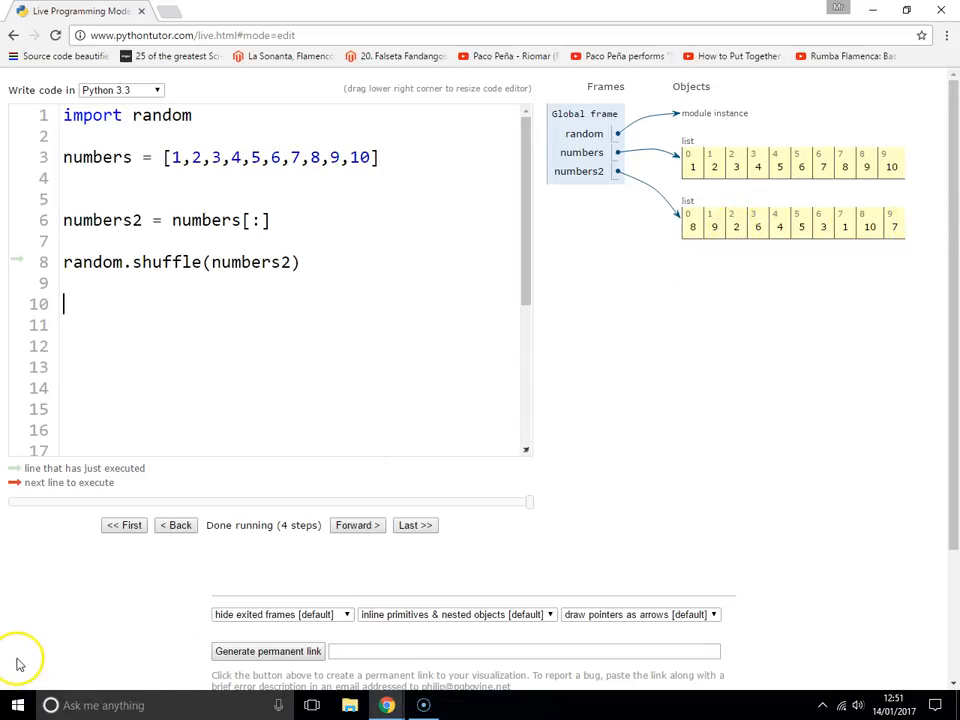